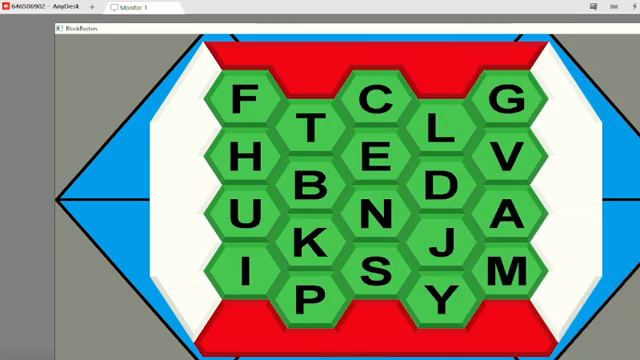
Claim the K hexagon for red
left_click(311, 245)
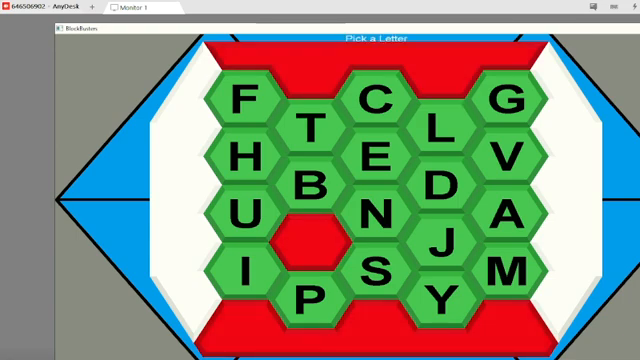
Pick the B hexagon and mark the answer right so it turns red
left_click(305, 186)
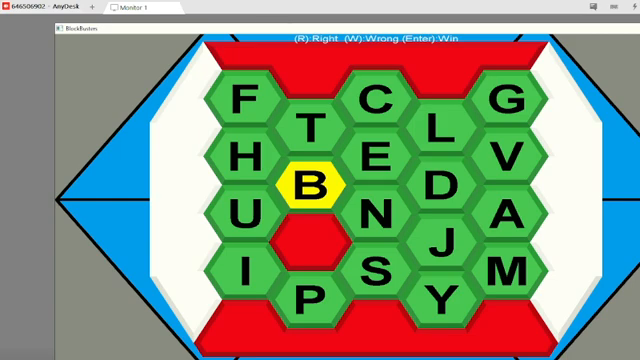
key("w")
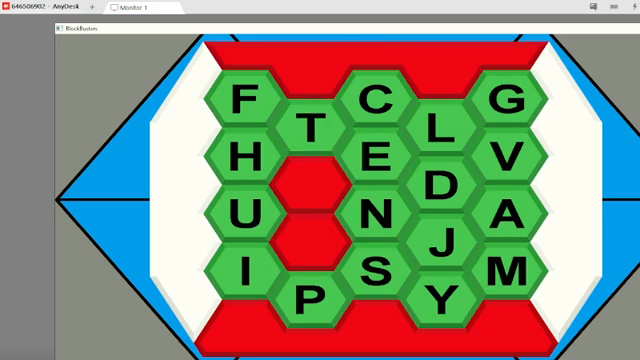
Pick the top hexagon to complete red's column with T and P
left_click(311, 128)
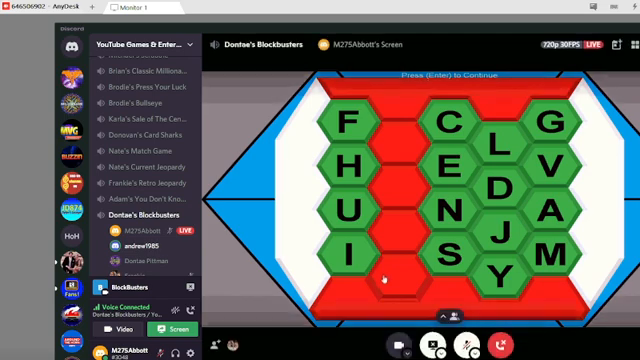
scroll("down", 3)
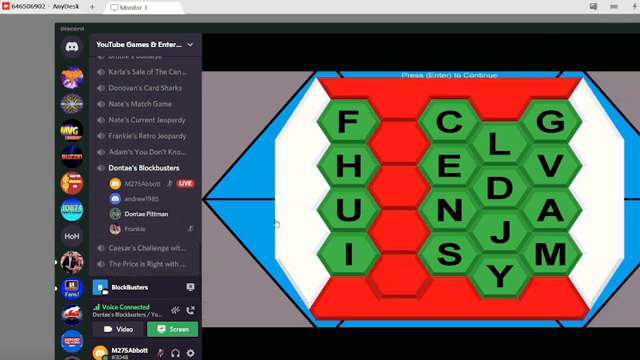